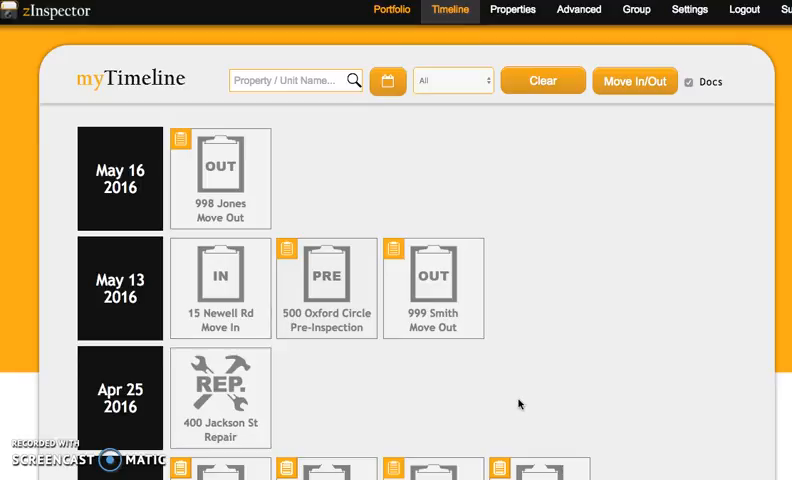
{"action": "mouse_move", "coordinate": [546, 161]}
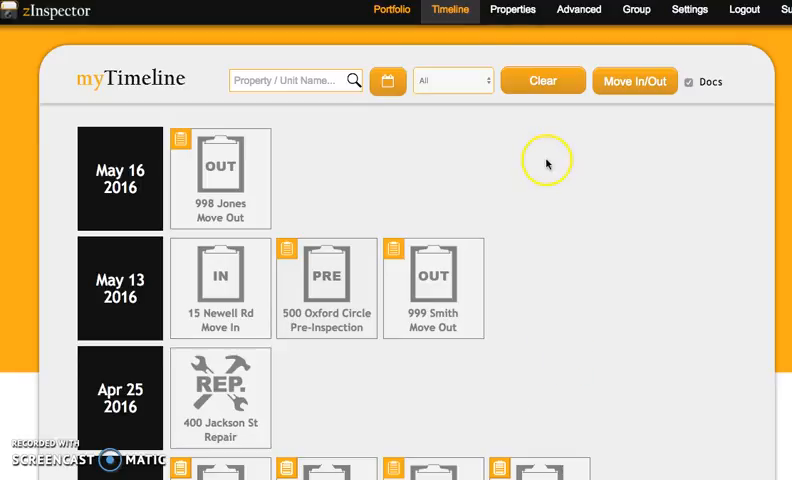
{"action": "mouse_move", "coordinate": [515, 10]}
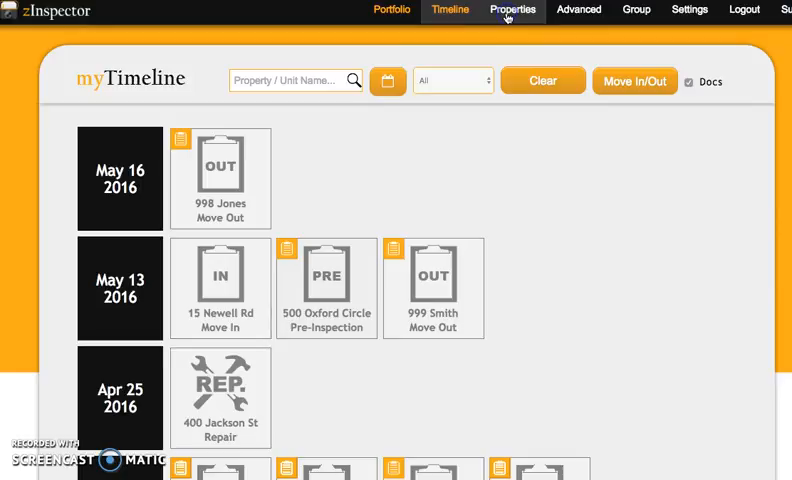
{"action": "left_click", "coordinate": [515, 9]}
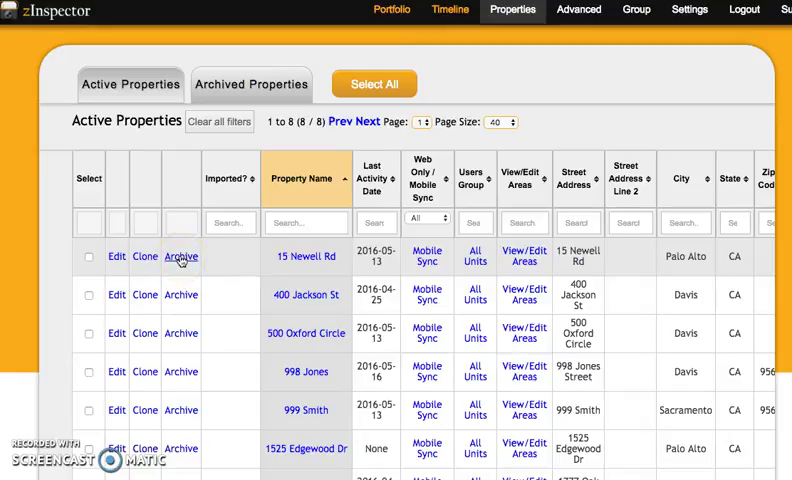
{"action": "left_click", "coordinate": [181, 257]}
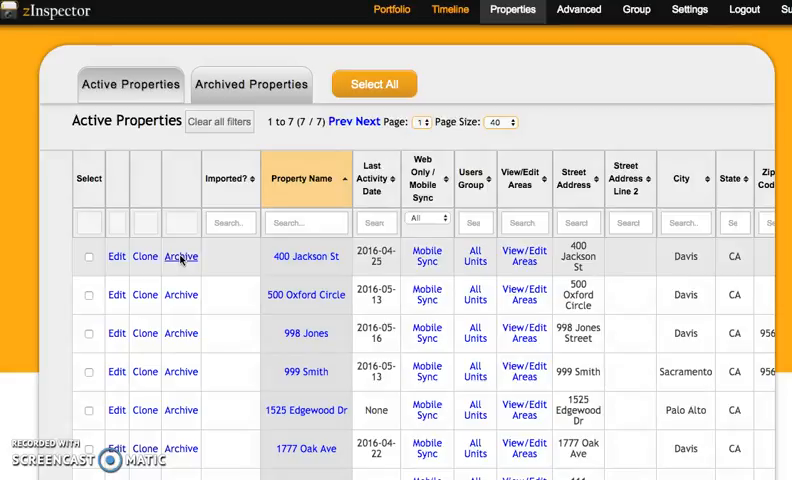
{"action": "mouse_move", "coordinate": [298, 349]}
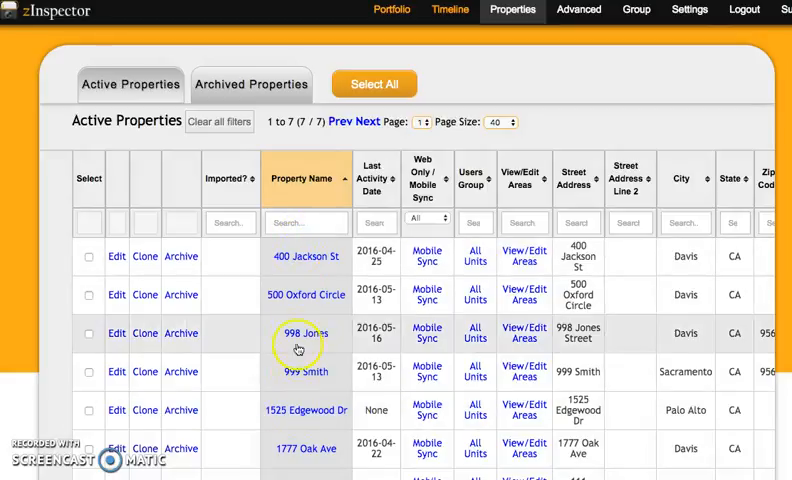
{"action": "scroll", "scroll_direction": "down", "scroll_amount": 3}
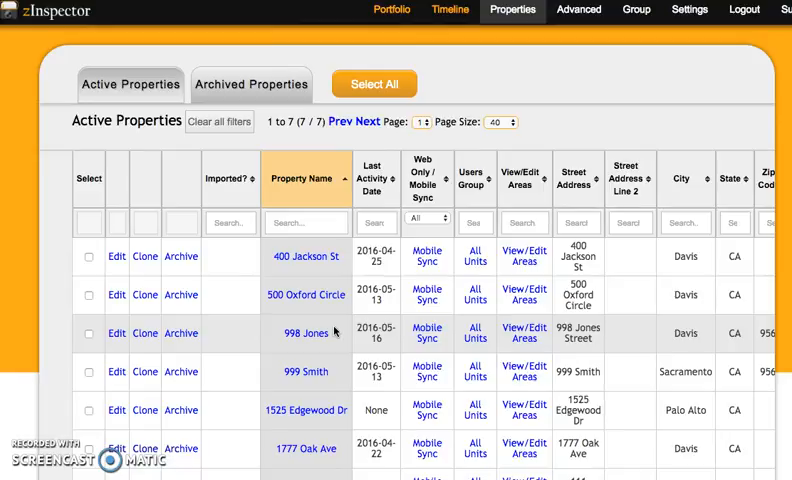
{"action": "mouse_move", "coordinate": [268, 84]}
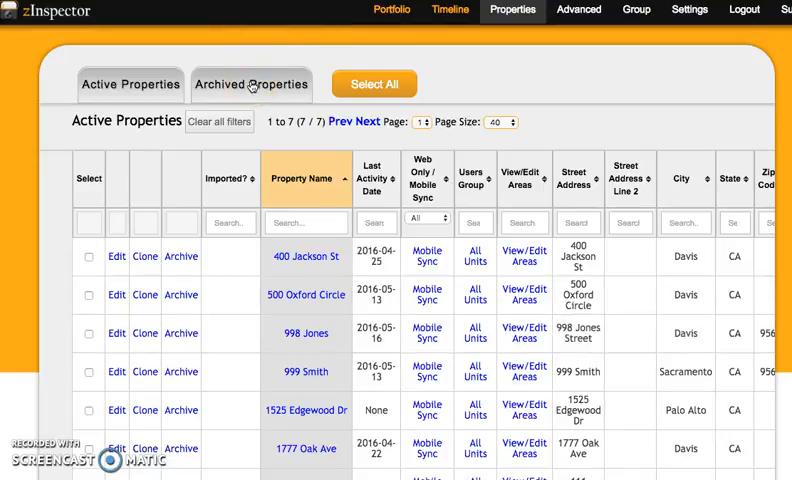
{"action": "left_click", "coordinate": [253, 84]}
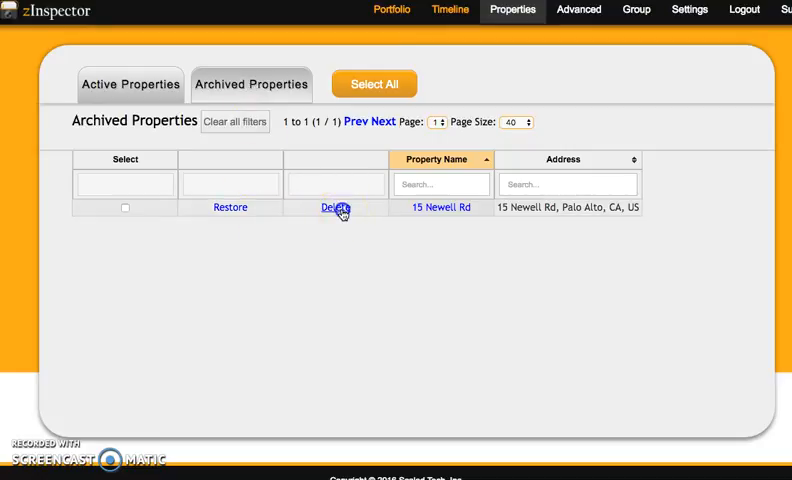
{"action": "left_click", "coordinate": [334, 208]}
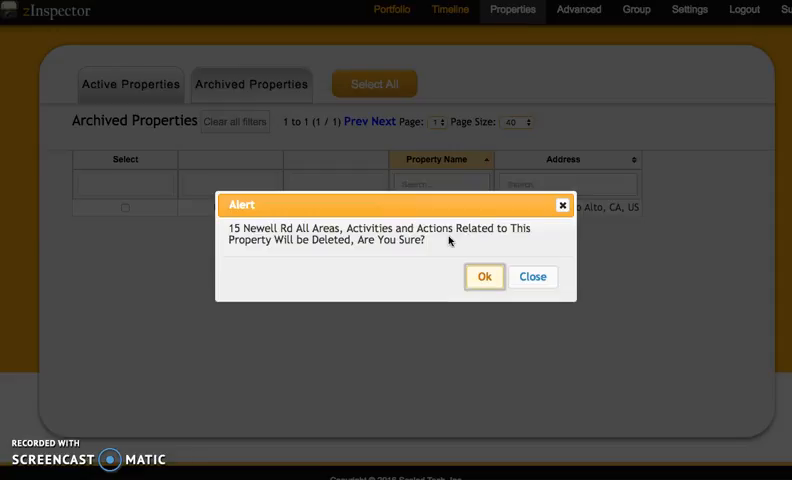
{"action": "left_click", "coordinate": [483, 276]}
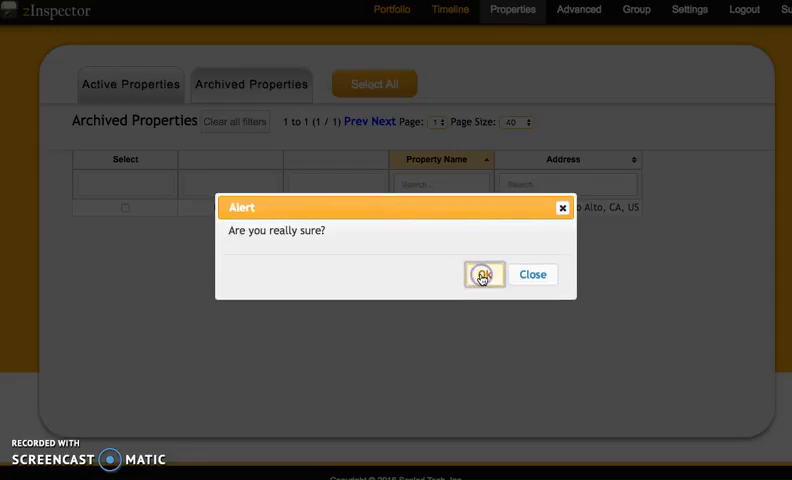
{"action": "left_click", "coordinate": [483, 274]}
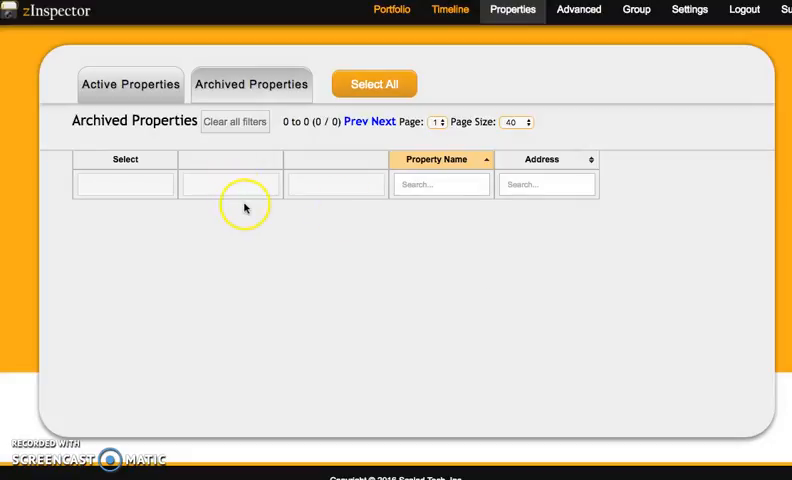
{"action": "mouse_move", "coordinate": [227, 313]}
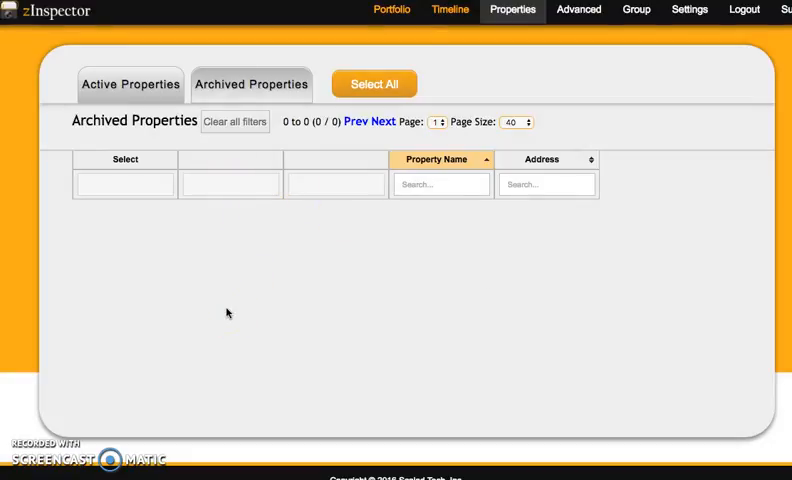